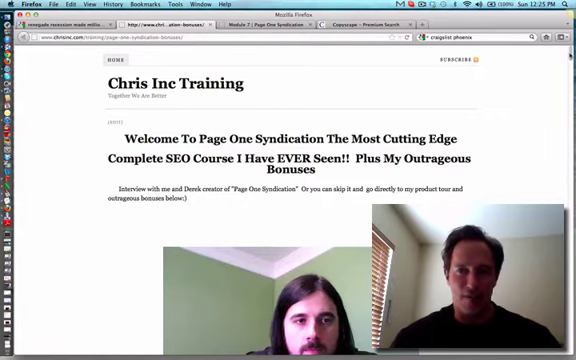
pyautogui.scroll(-3)
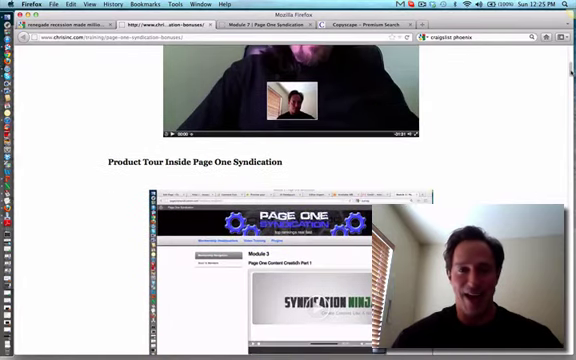
pyautogui.scroll(-3)
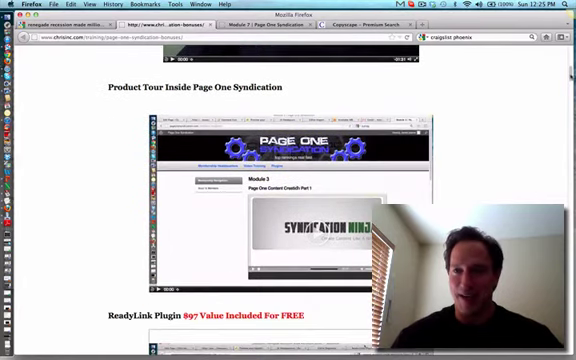
pyautogui.scroll(-3)
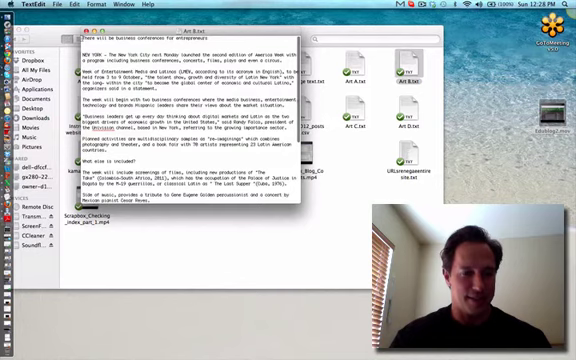
pyautogui.scroll(-3)
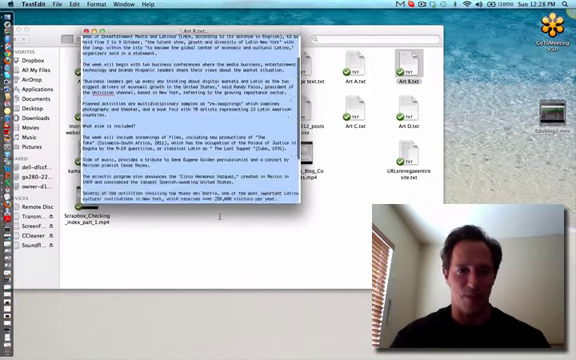
pyautogui.scroll(-3)
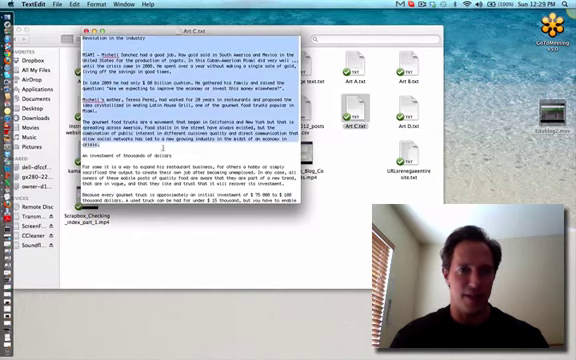
pyautogui.scroll(-3)
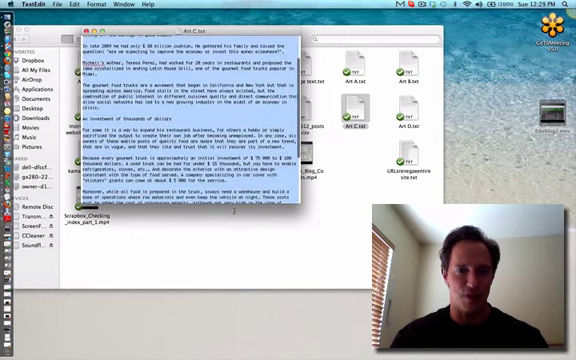
pyautogui.scroll(-3)
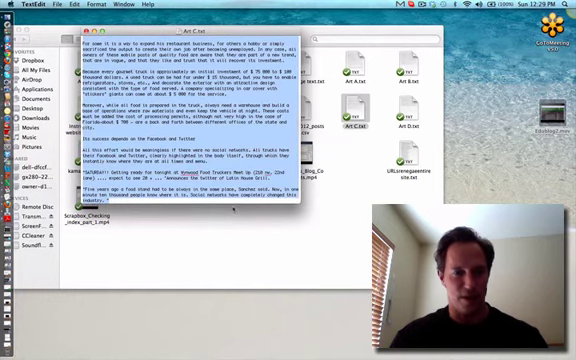